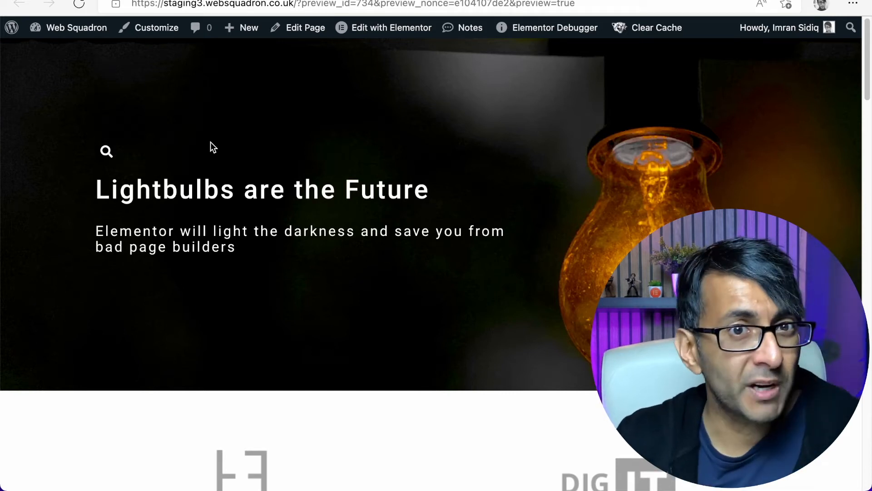
pyautogui.moveTo(106, 155)
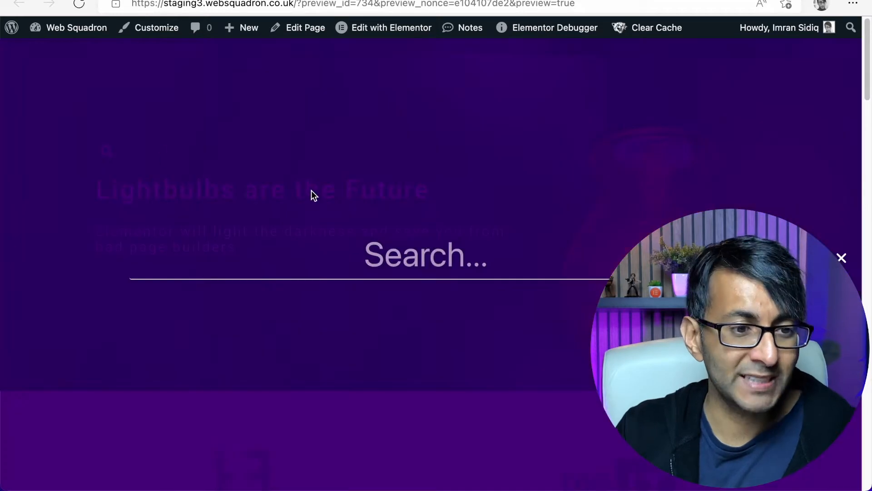
# Search the live site for 'ninja' and scroll through the mixed page-and-product results
pyautogui.write('ninja')
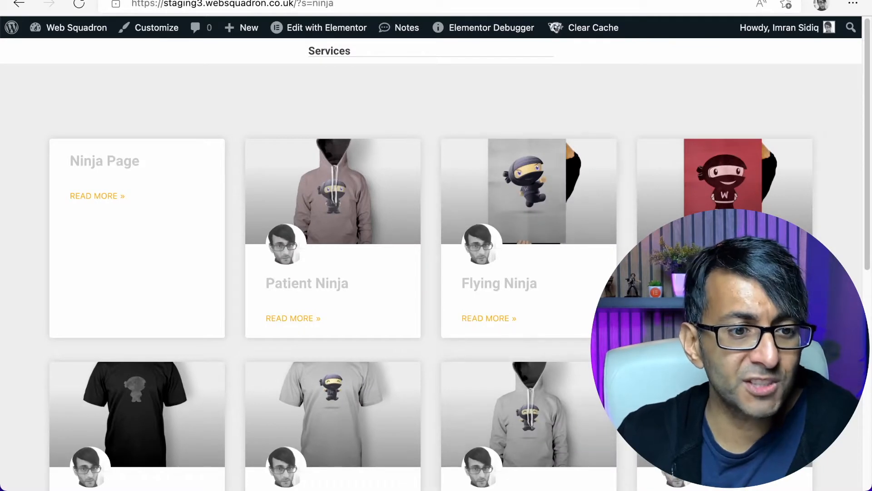
pyautogui.moveTo(259, 206)
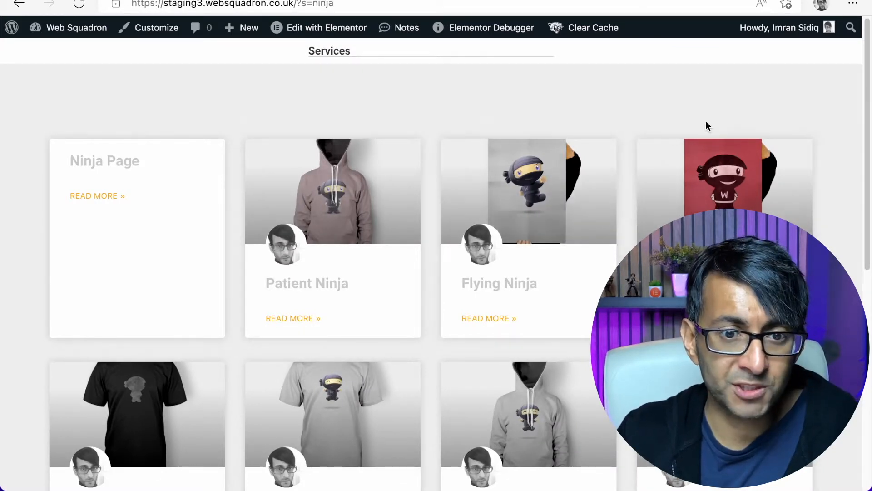
pyautogui.scroll(-3)
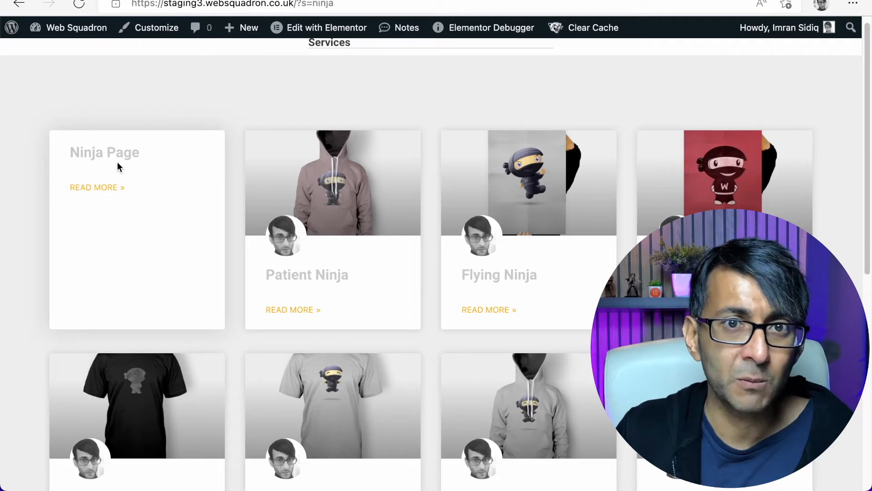
pyautogui.moveTo(427, 178)
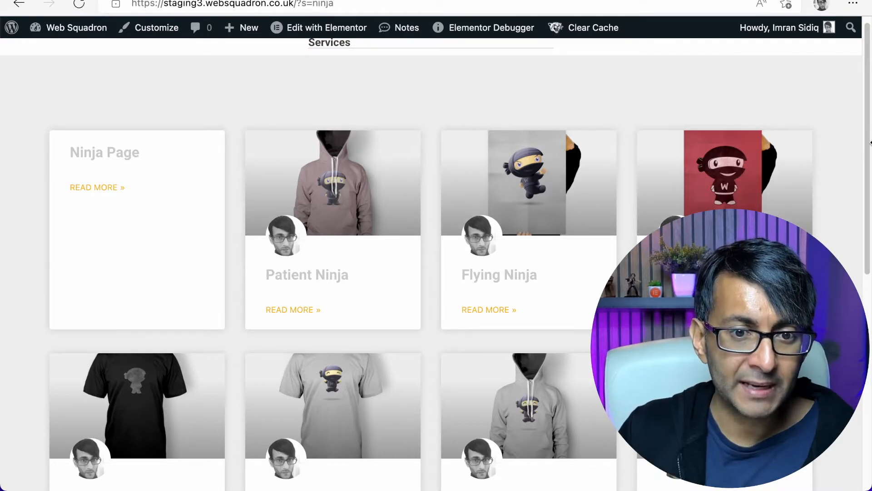
pyautogui.scroll(-3)
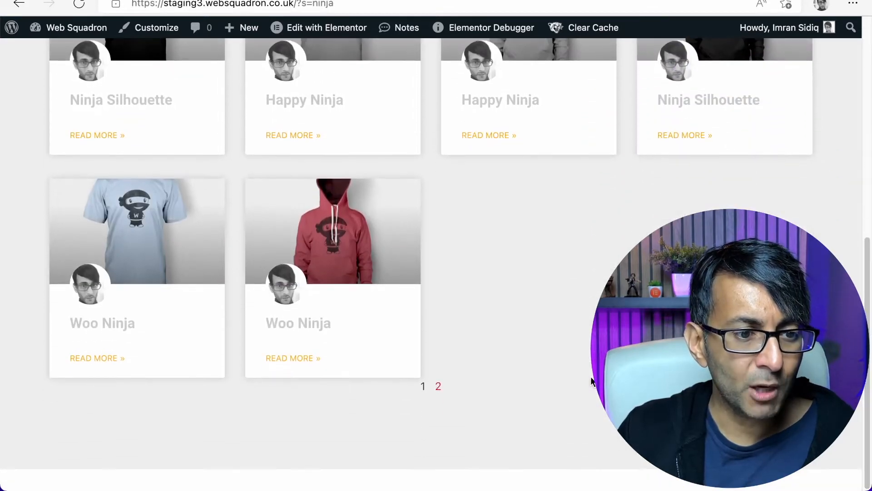
# View page 2 of the ninja results, then go to the admin Pages > All Pages list
pyautogui.click(438, 385)
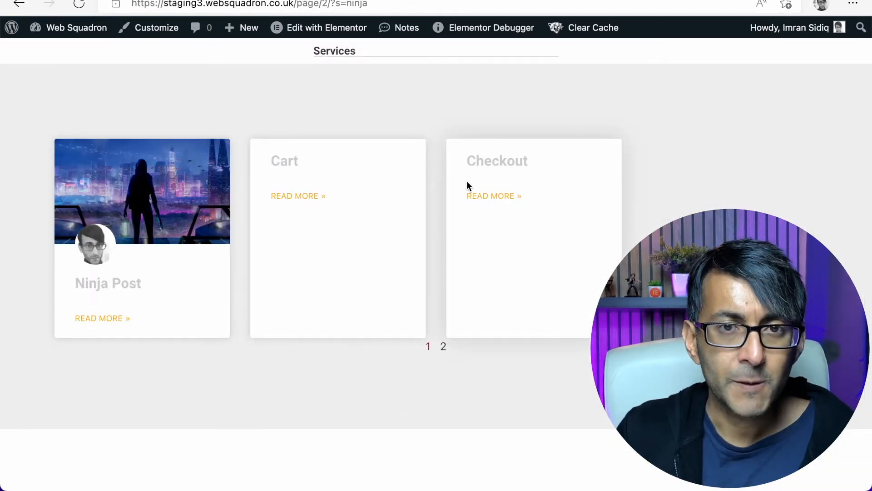
pyautogui.moveTo(410, 223)
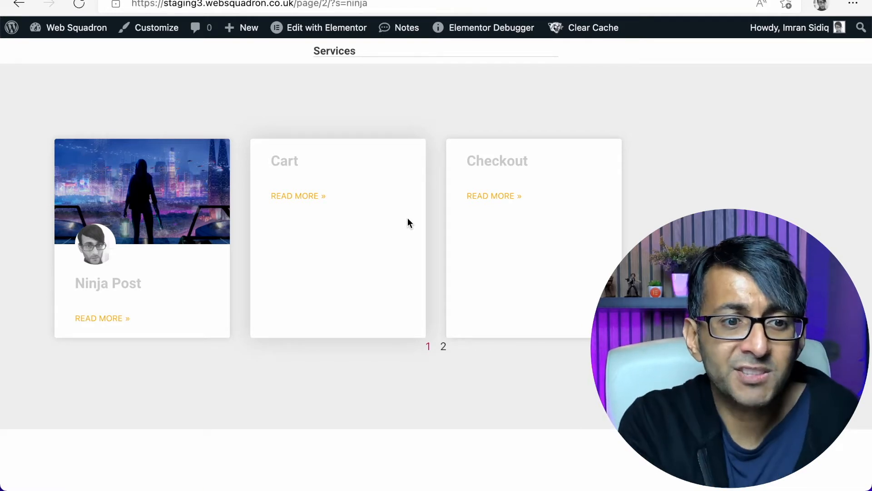
pyautogui.moveTo(460, 146)
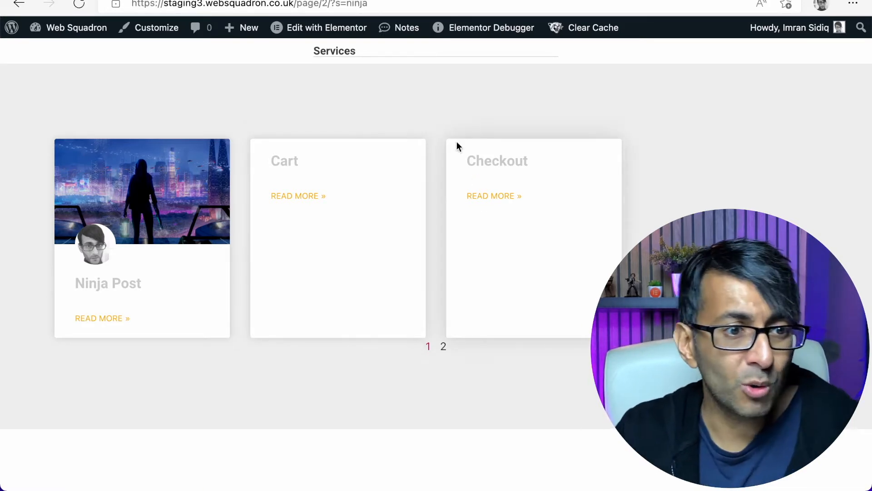
pyautogui.moveTo(431, 361)
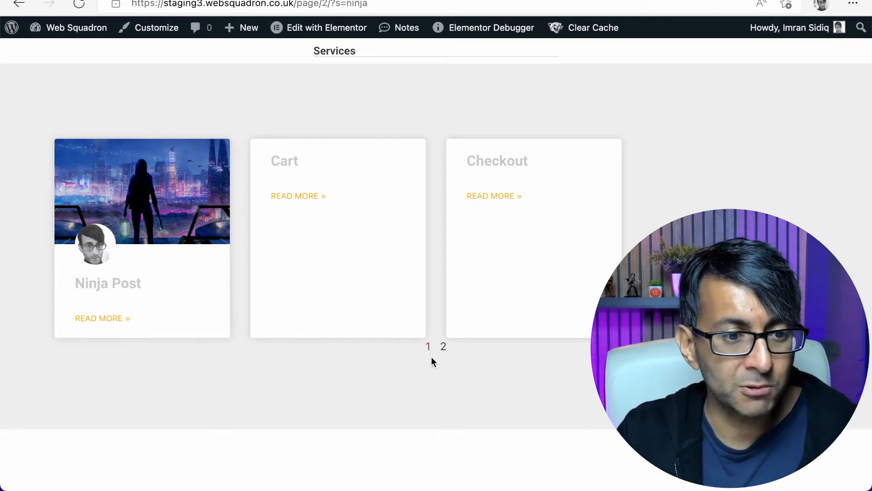
pyautogui.click(428, 346)
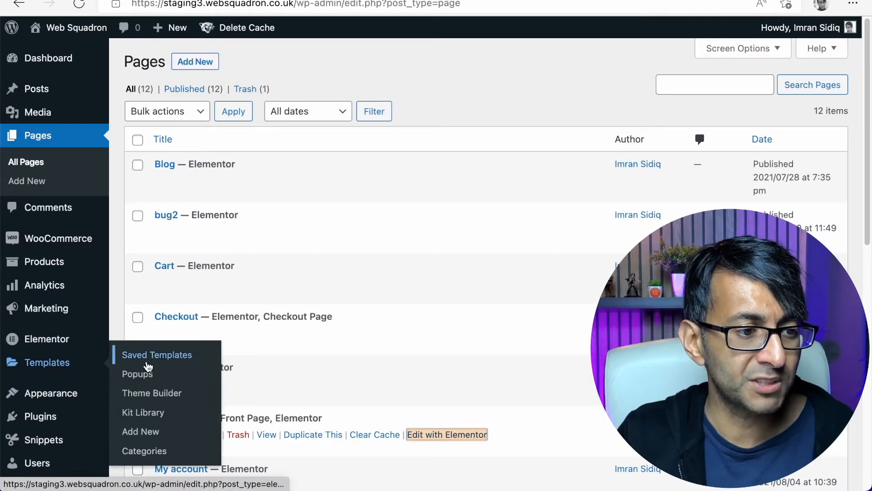
# From Saved Templates, create a new Elementor template of type Search Results
pyautogui.click(156, 355)
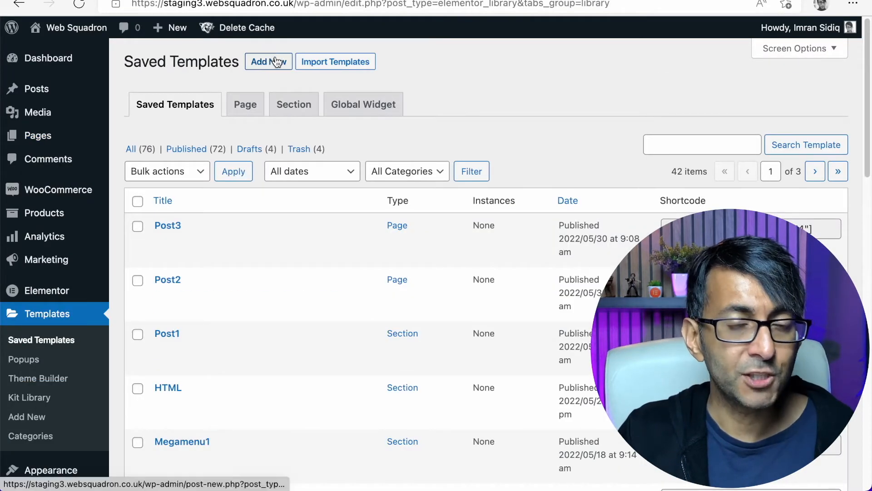
pyautogui.click(268, 61)
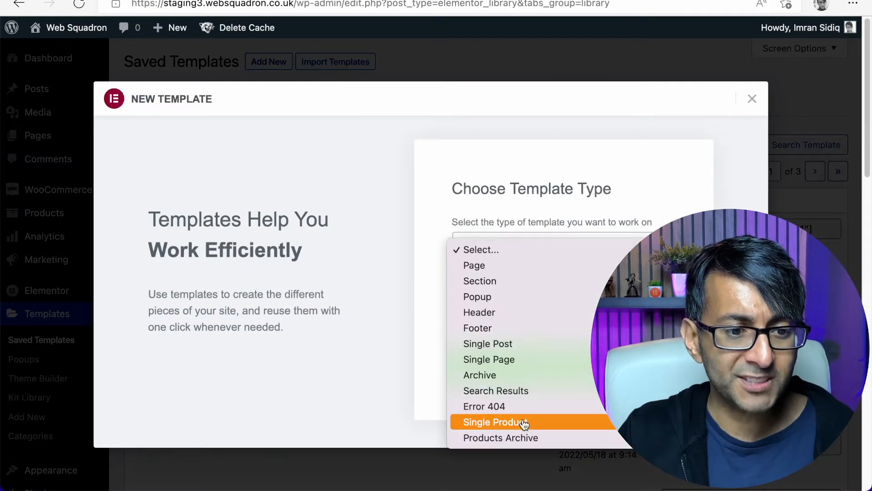
pyautogui.moveTo(535, 395)
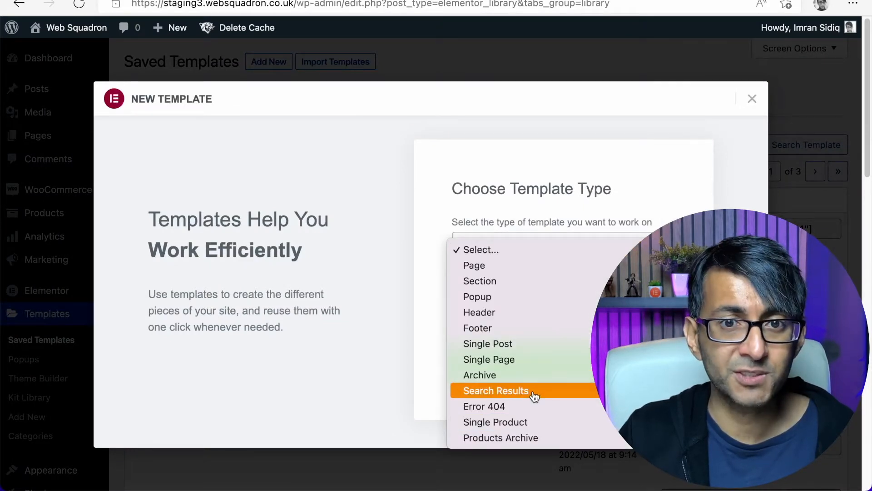
pyautogui.click(496, 391)
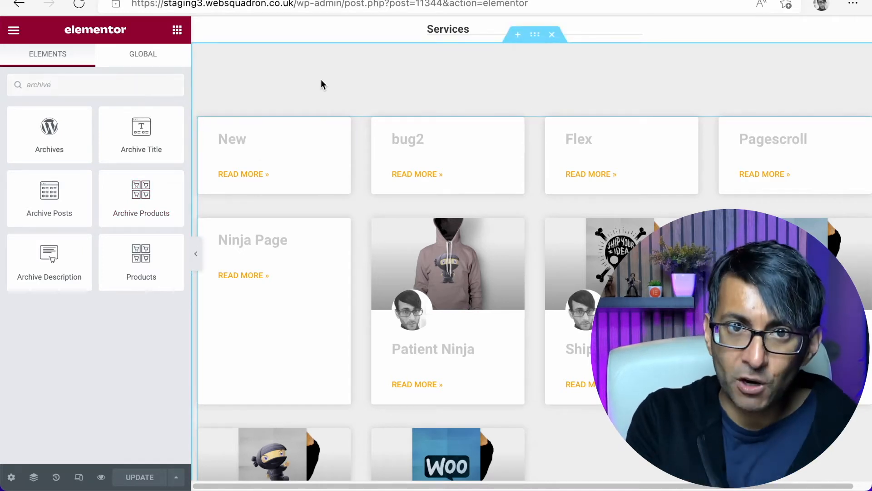
pyautogui.moveTo(176, 476)
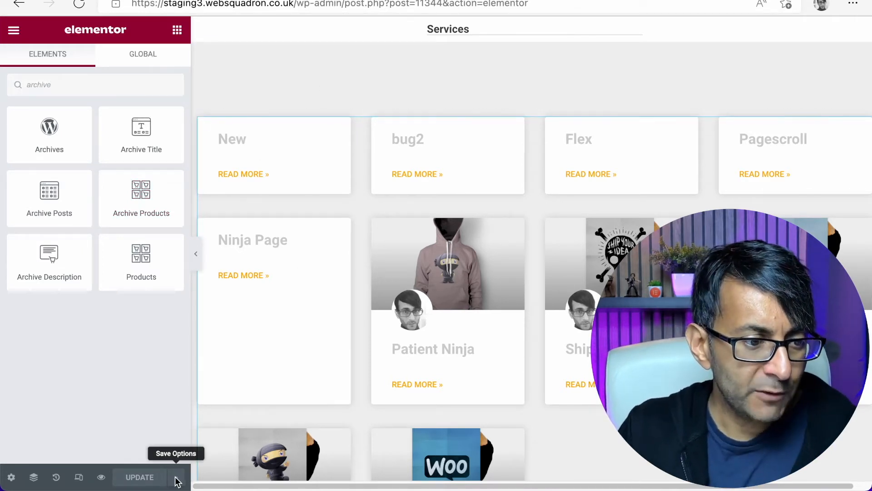
# Give the template an Include > Search Results display condition and Save & Close
pyautogui.click(176, 477)
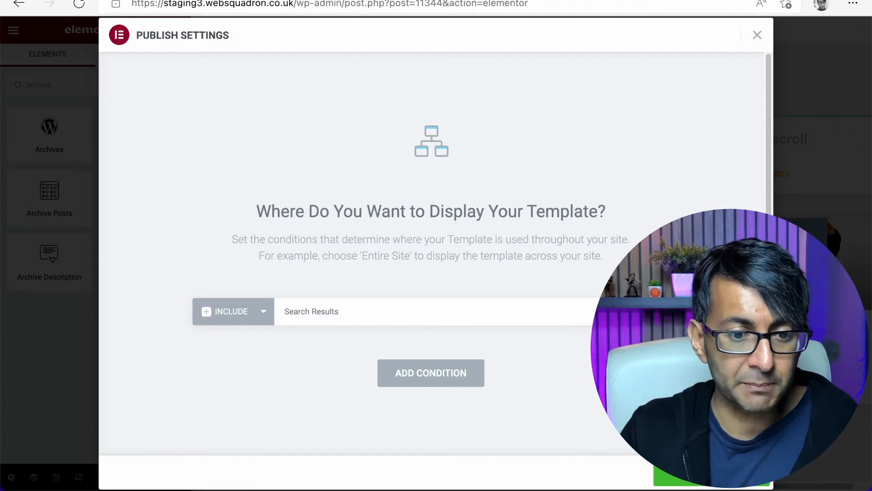
pyautogui.click(757, 35)
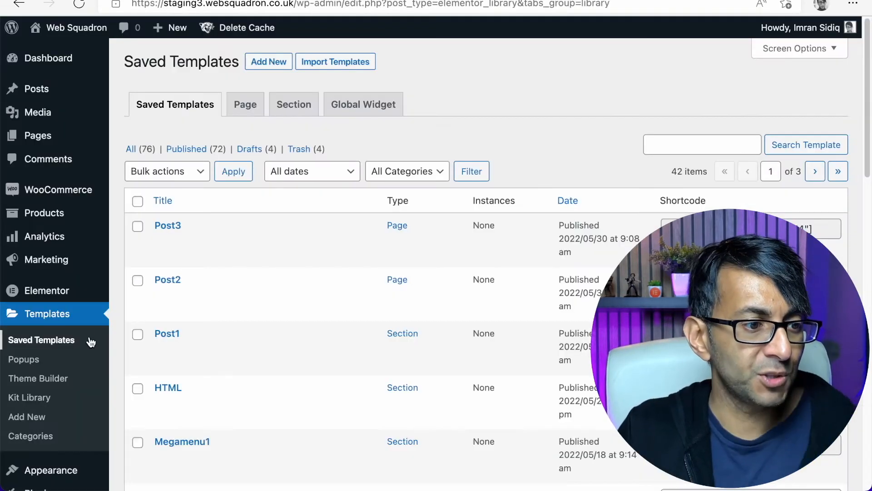
# Go to Snippets > All Snippets, review the 14 snippets, and start a new one
pyautogui.scroll(-3)
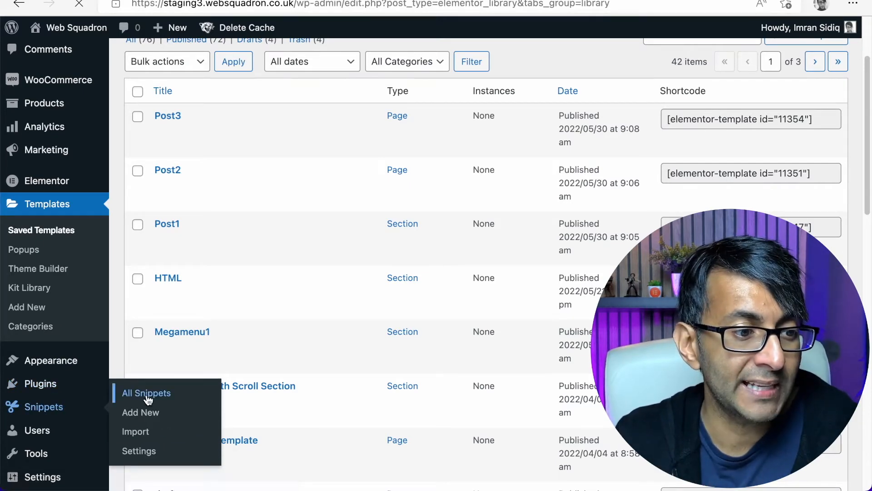
pyautogui.click(146, 393)
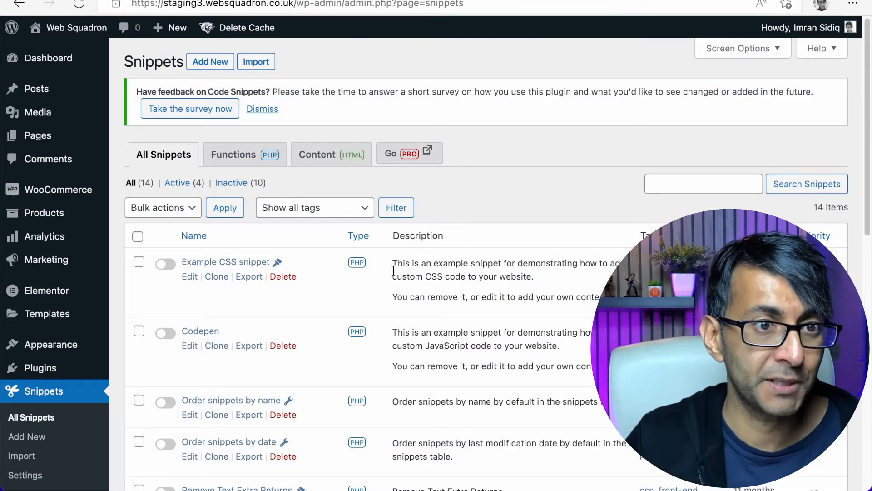
pyautogui.scroll(-3)
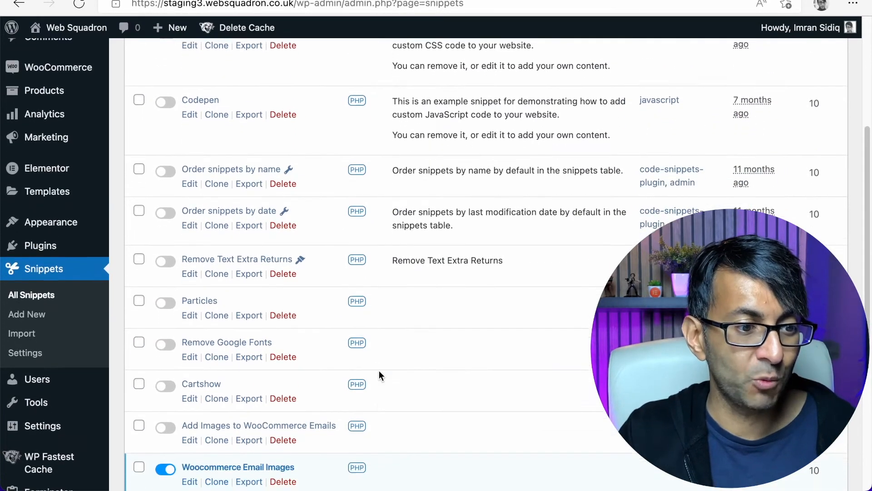
pyautogui.scroll(-3)
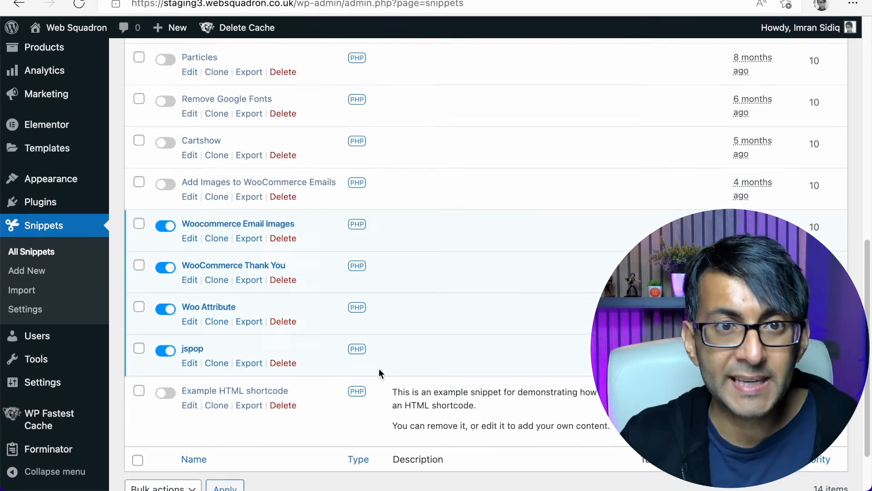
pyautogui.click(210, 61)
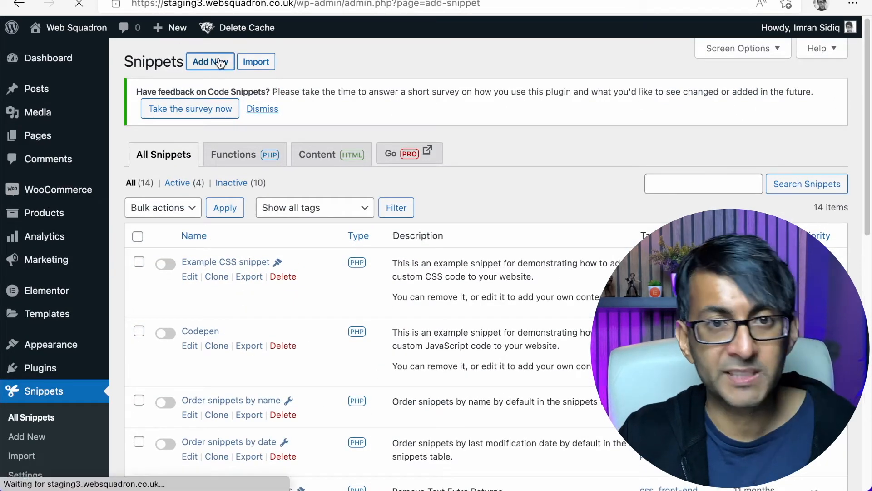
# Create 'Stop Pages in Search Results' with the pre_get_posts posts-and-products filter, save and activate it
pyautogui.click(210, 61)
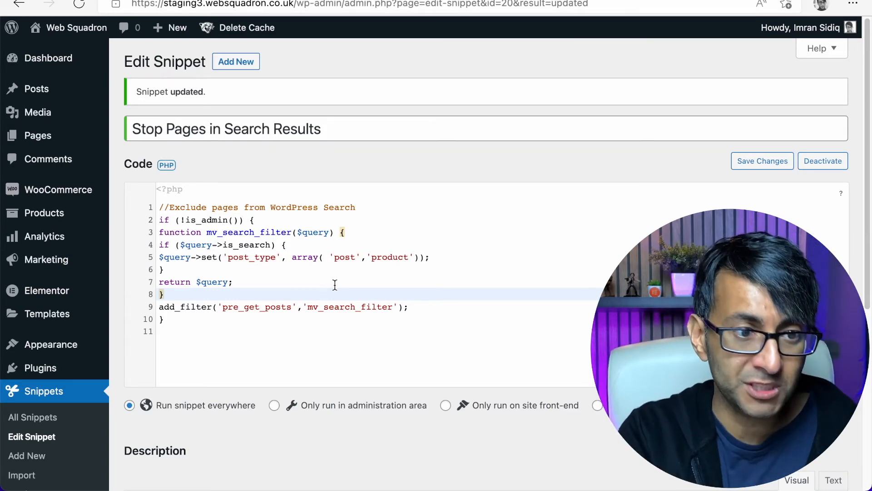
pyautogui.click(762, 161)
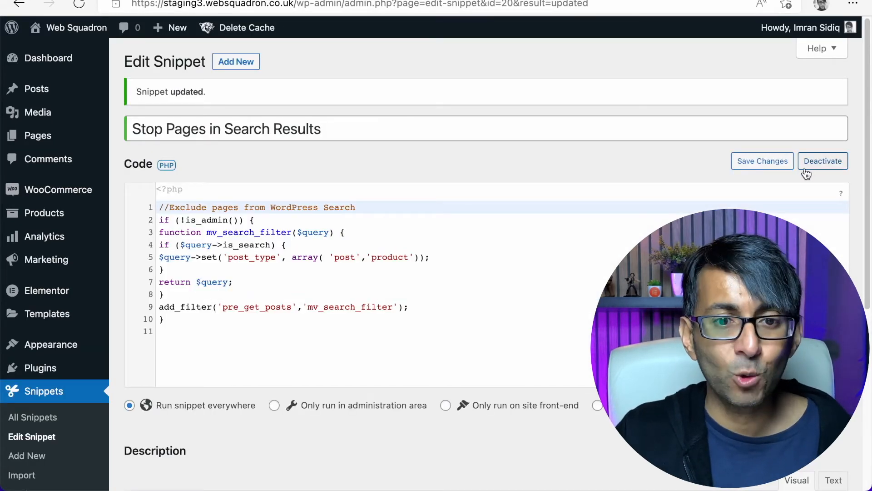
pyautogui.moveTo(830, 170)
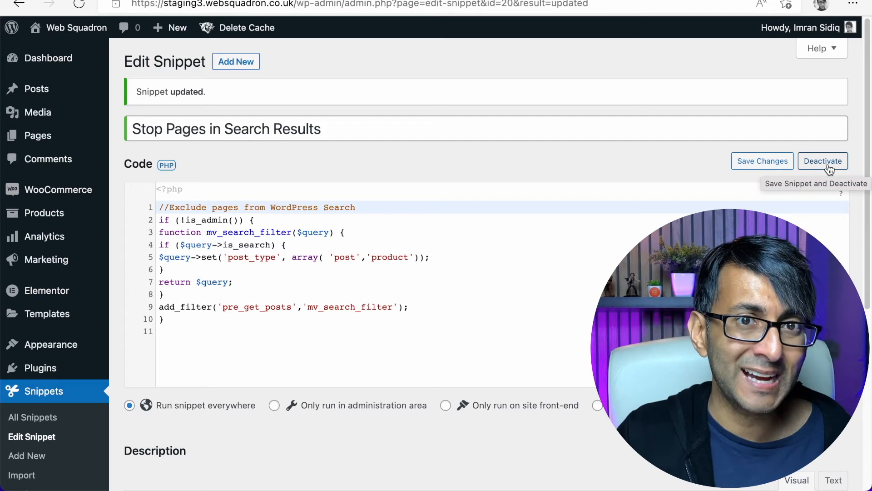
pyautogui.click(823, 161)
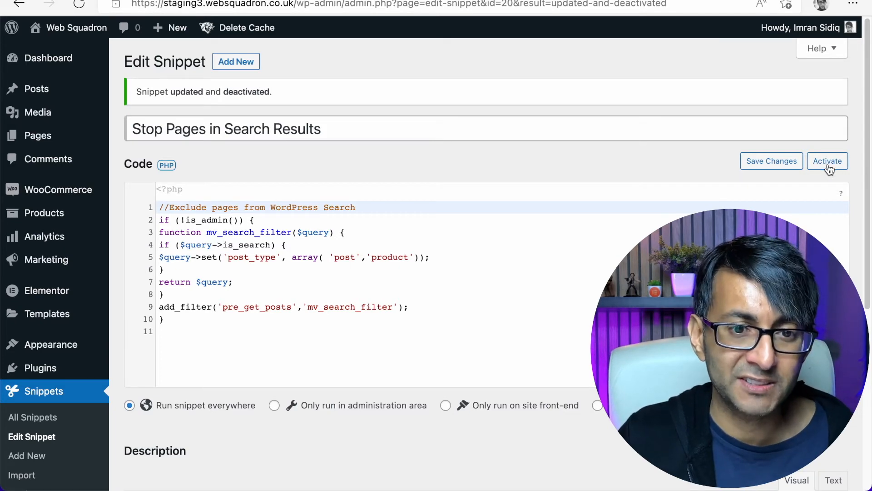
pyautogui.click(828, 160)
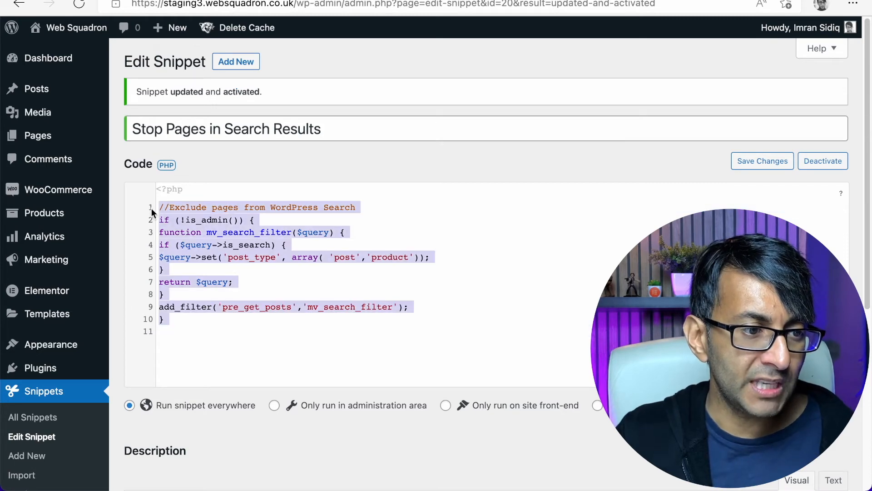
pyautogui.moveTo(150, 204)
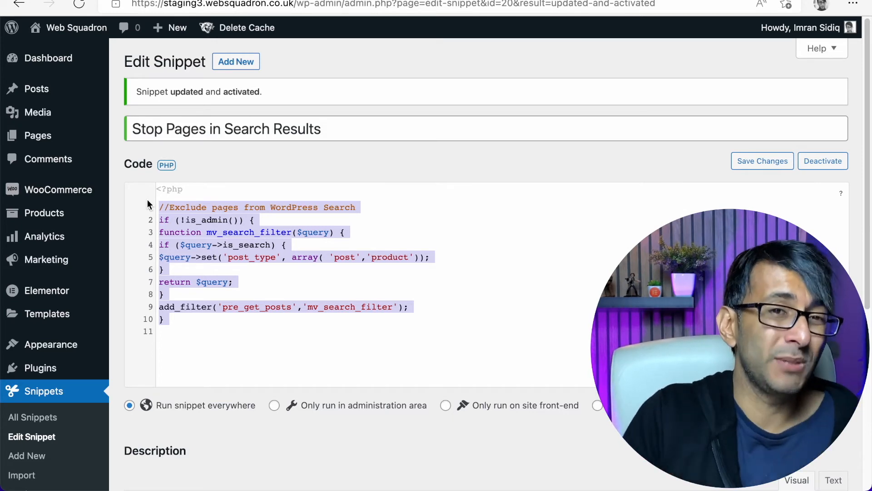
pyautogui.moveTo(216, 178)
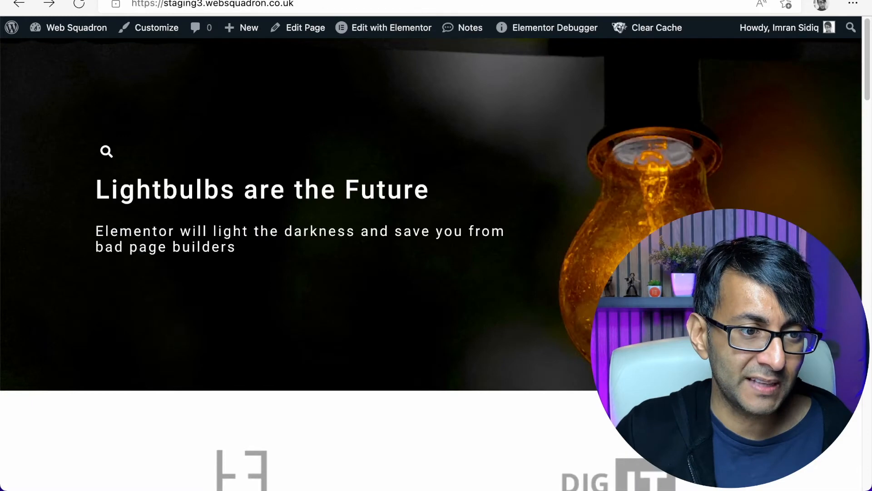
pyautogui.moveTo(113, 170)
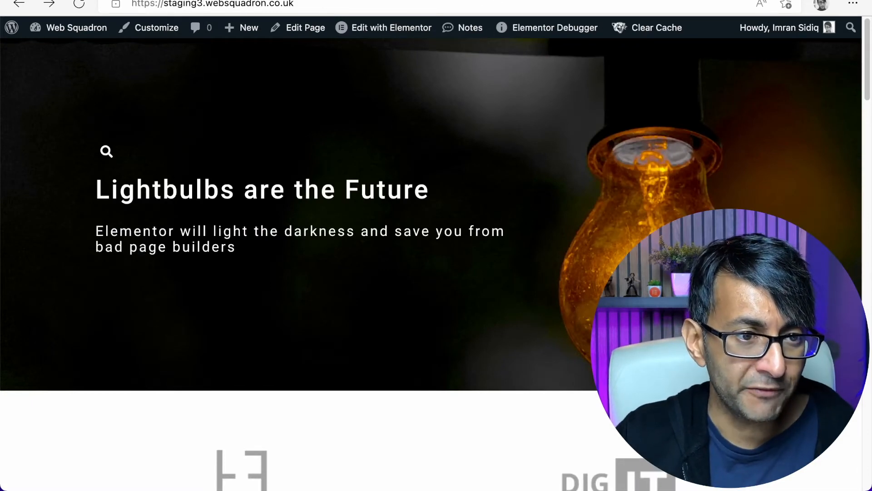
# Visit the site front end and bring up the header search
pyautogui.click(391, 28)
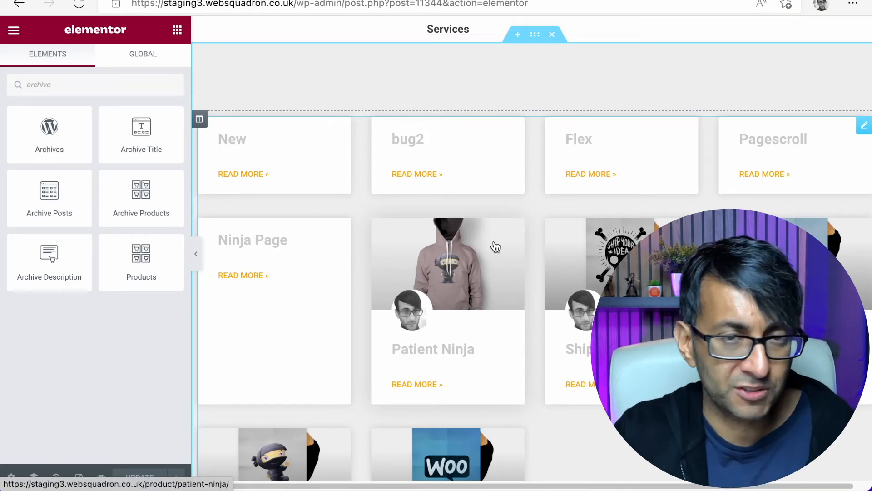
pyautogui.click(49, 198)
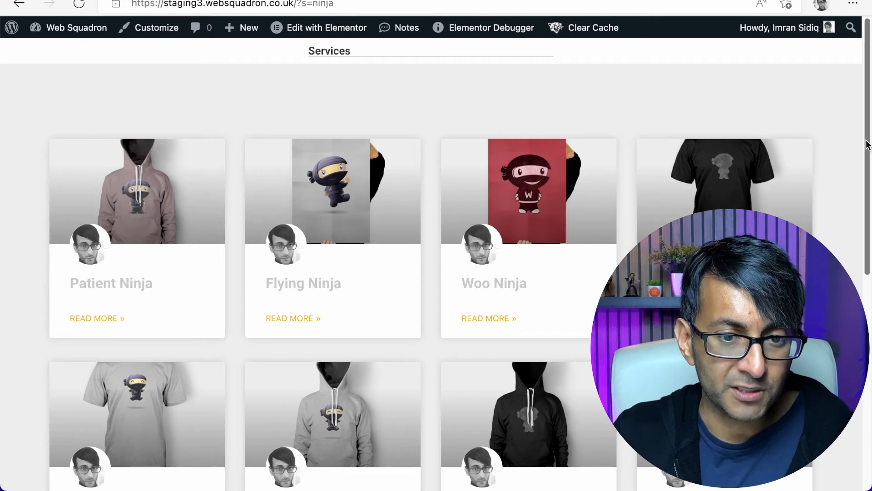
# Scroll the ninja results to confirm only products and the Ninja Post appear, no pages
pyautogui.scroll(-3)
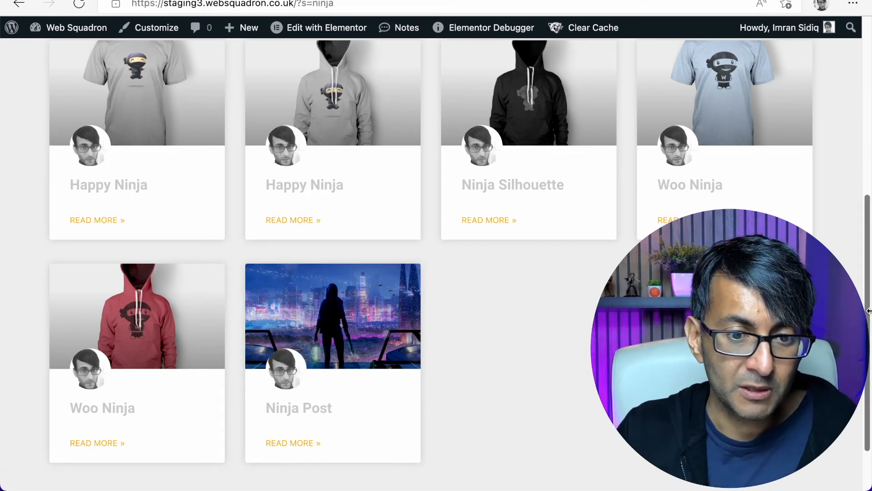
pyautogui.scroll(-3)
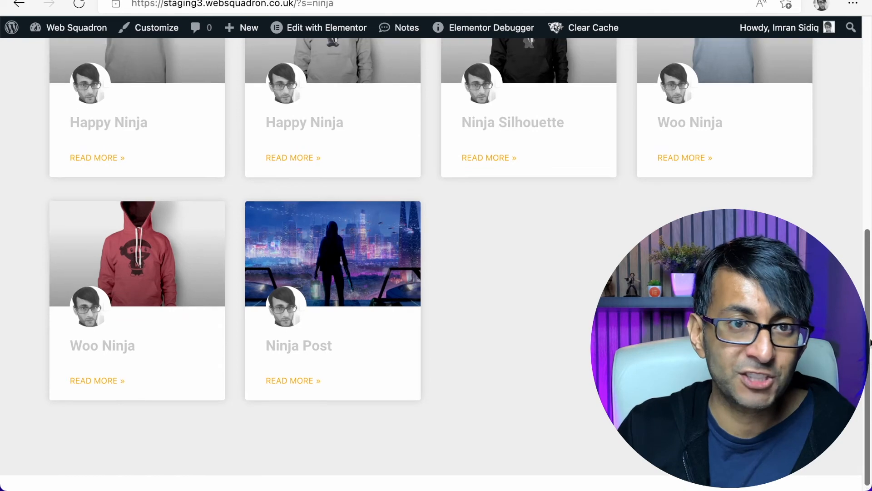
pyautogui.scroll(3)
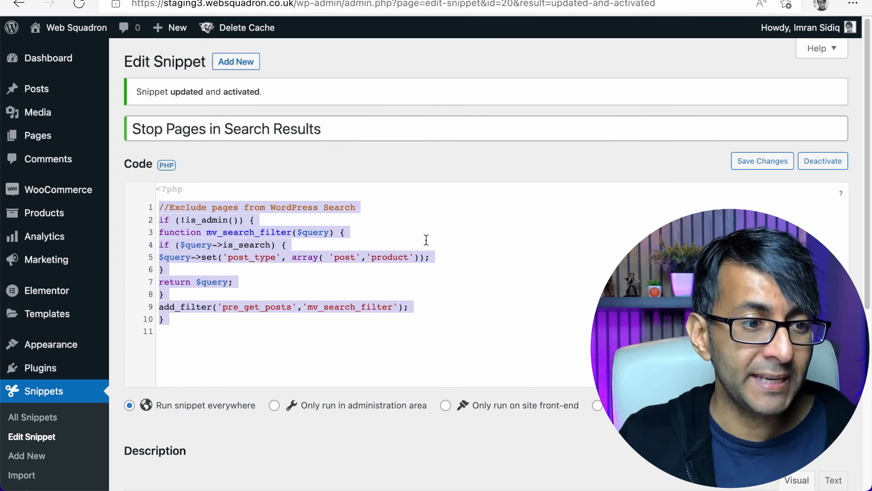
# Return to the Stop Pages in Search Results snippet and clear the code selection
pyautogui.click(503, 282)
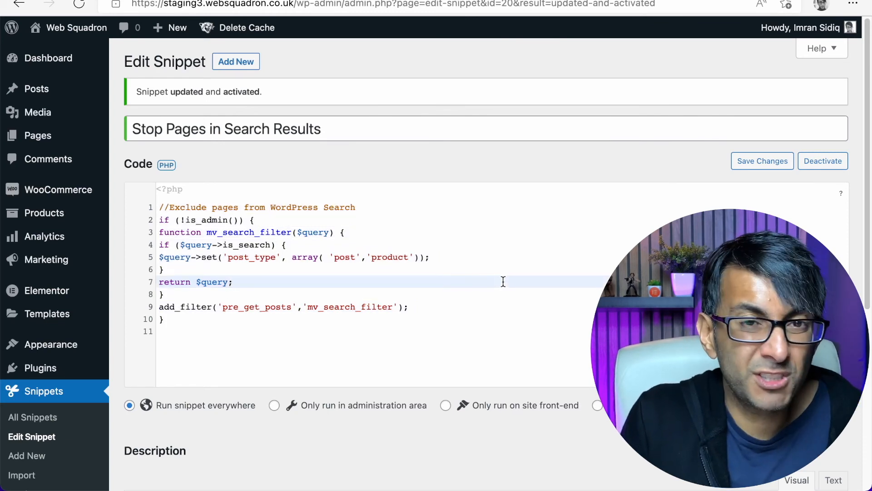